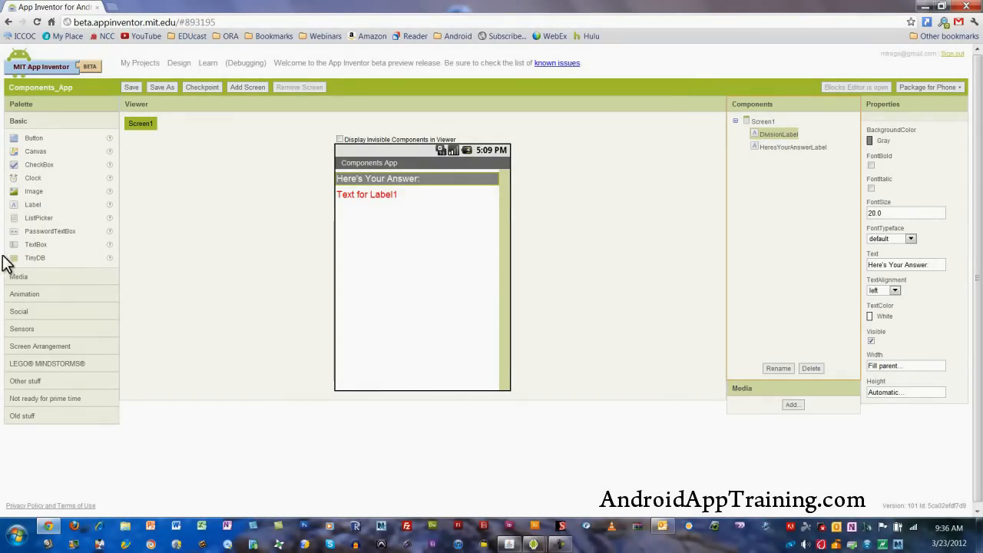
mouse_move(44, 212)
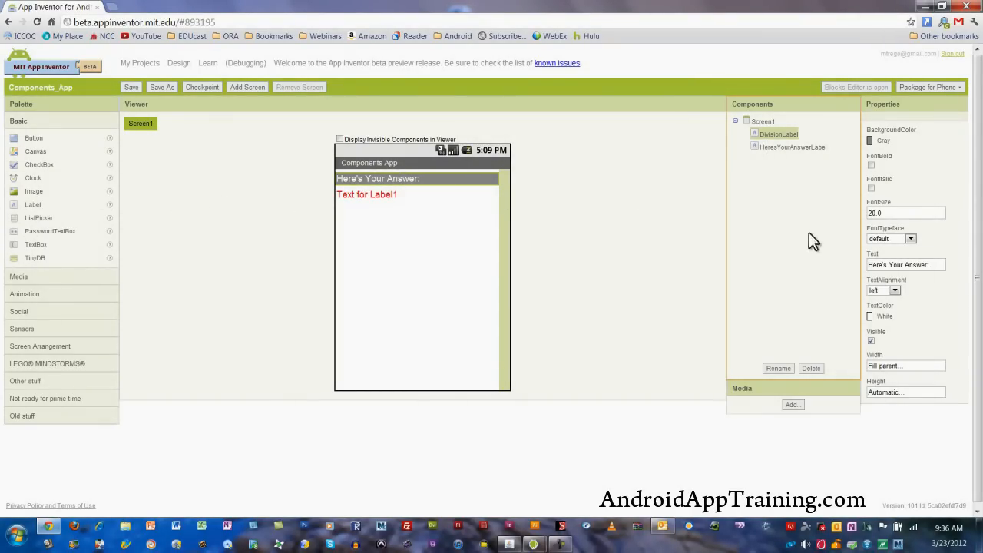
Step: Place Button1 and Button2 at the top of Screen1, above the Here's Your Answer label
left_click(910, 213)
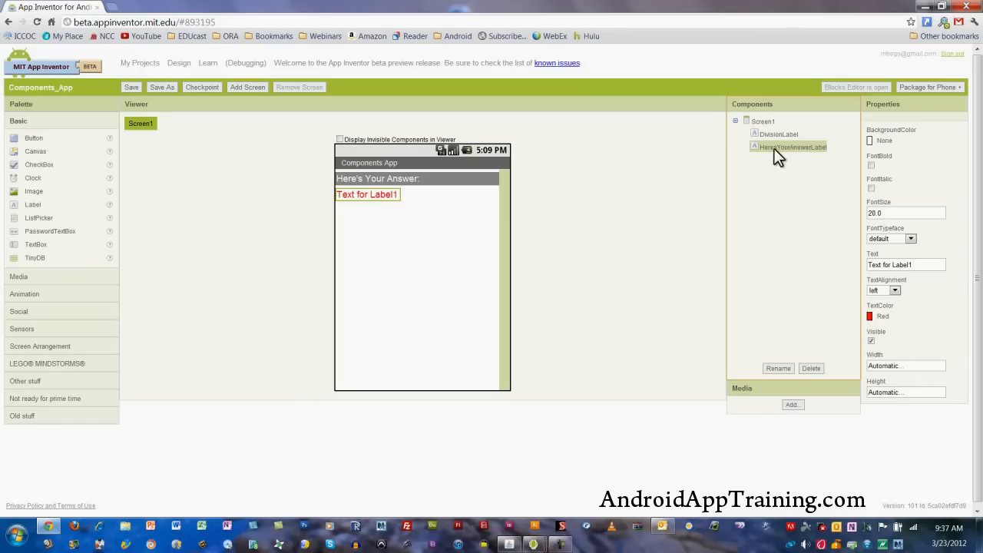
mouse_move(344, 194)
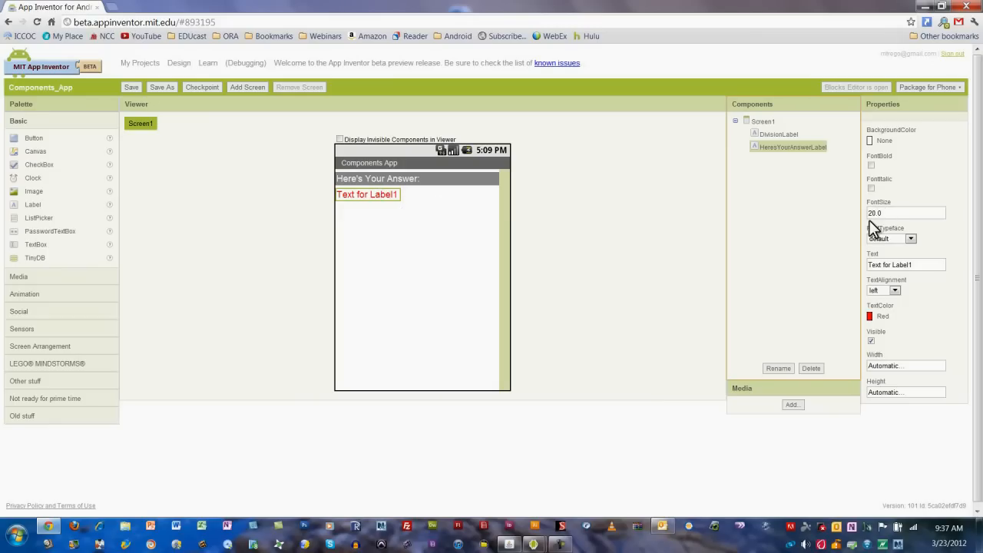
mouse_move(879, 329)
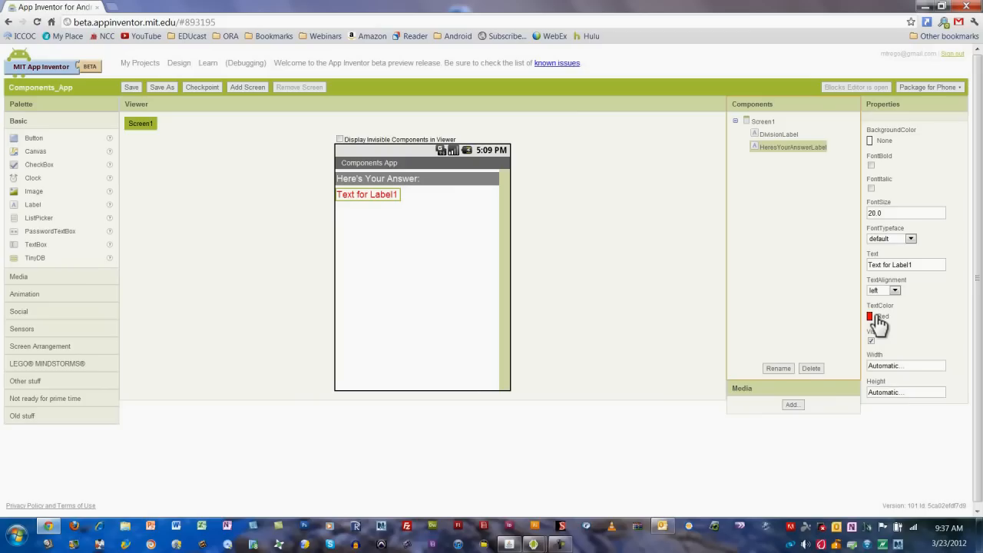
left_click(882, 317)
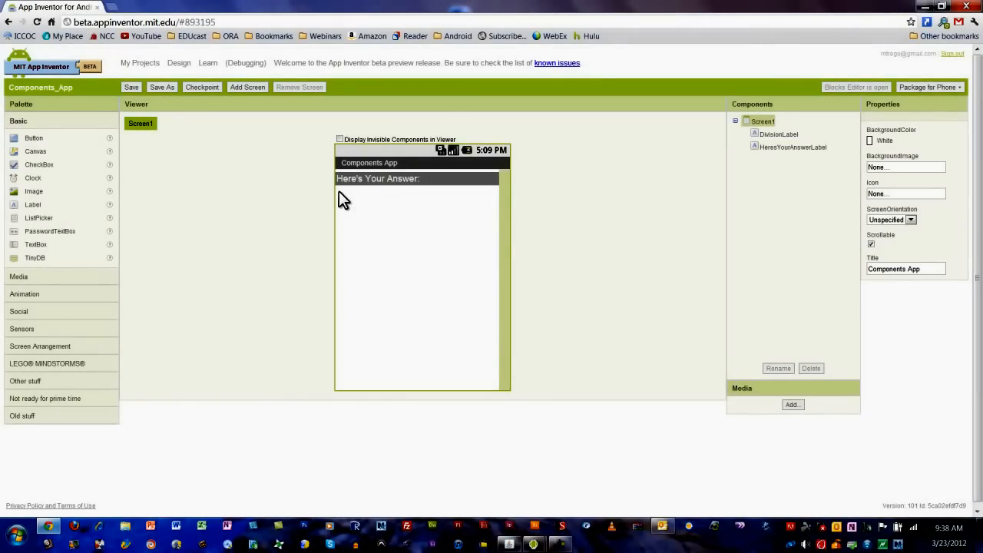
left_click(793, 147)
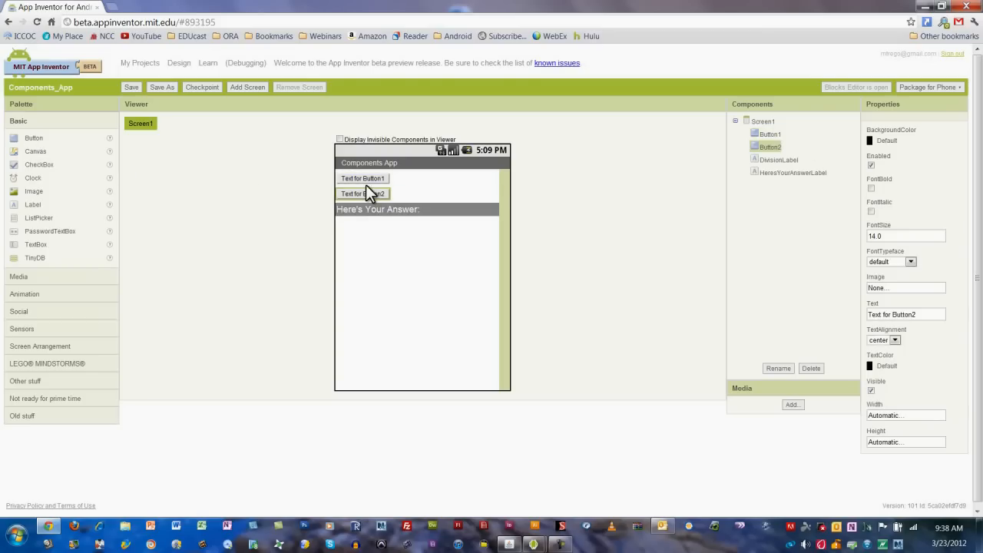
Step: Set the second button's Text property to Button2
left_click(768, 134)
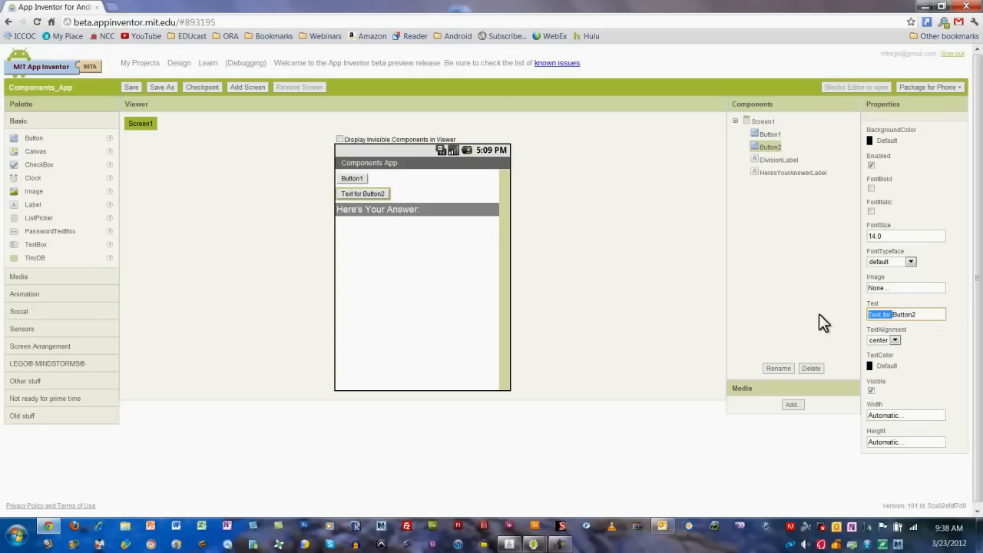
type("Button2")
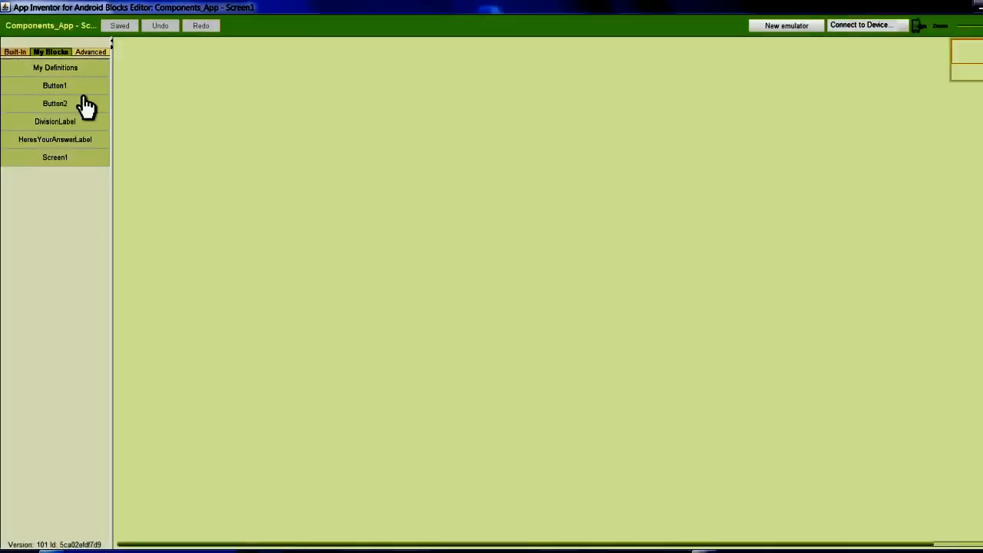
Step: Add a Button1.Click handler containing set HeresYourAnswerLabel.Text
left_click(56, 86)
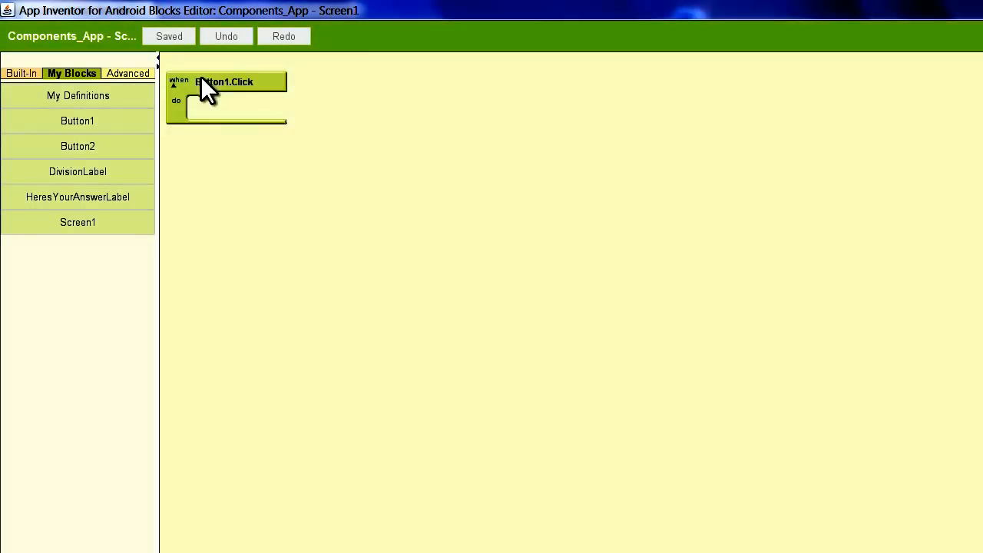
left_click_drag(227, 92, 377, 115)
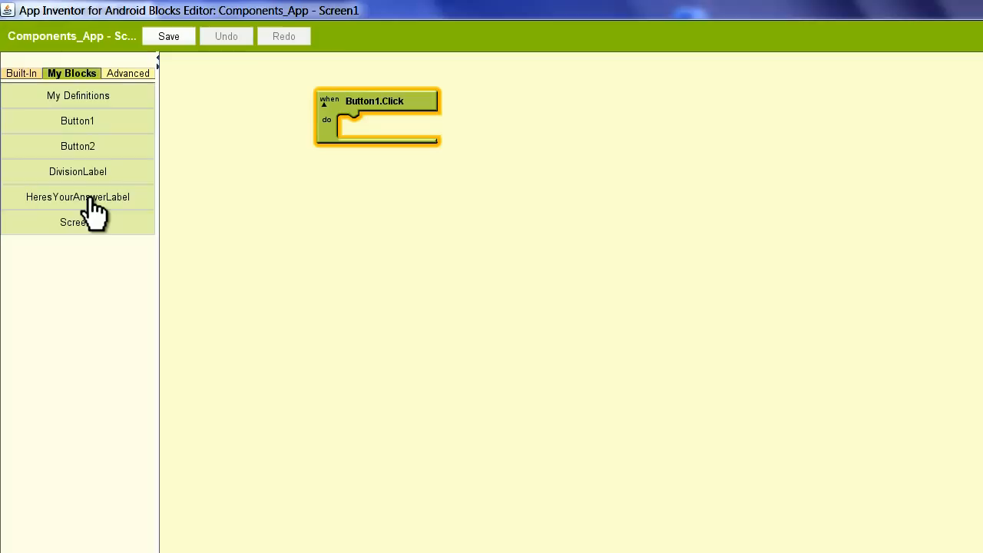
left_click(76, 196)
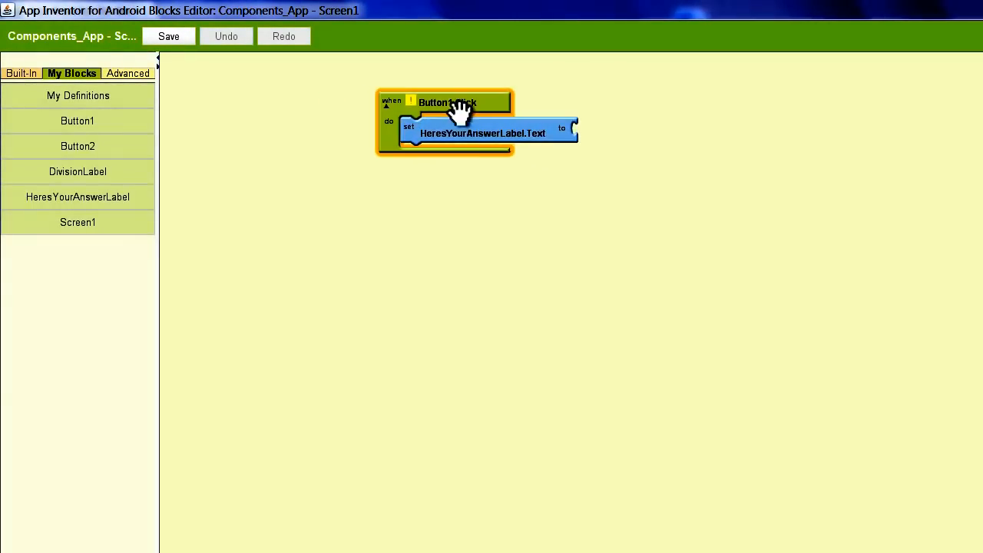
Step: Plug in a text block reading 'You clicked button 1' as the label value
left_click(546, 166)
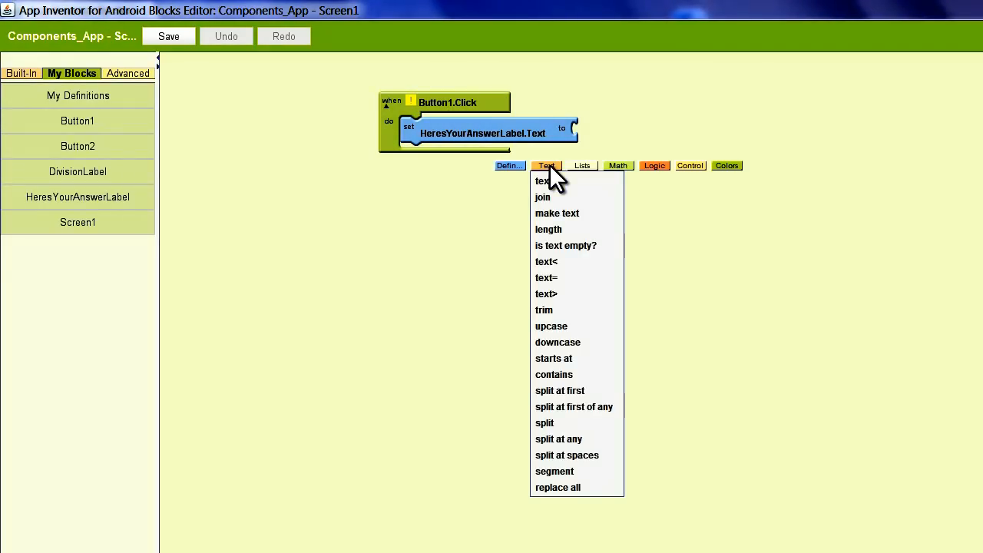
left_click(541, 181)
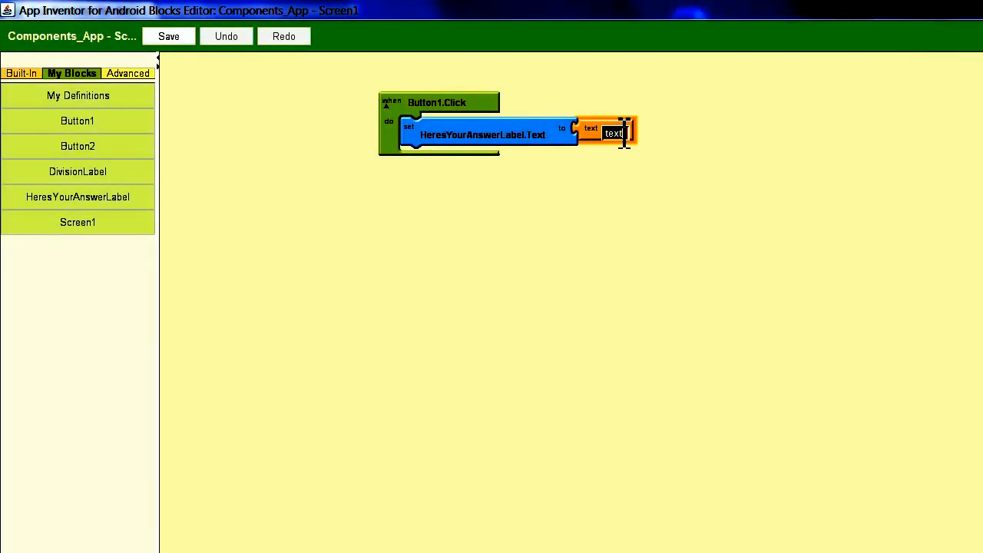
type("You clicked button")
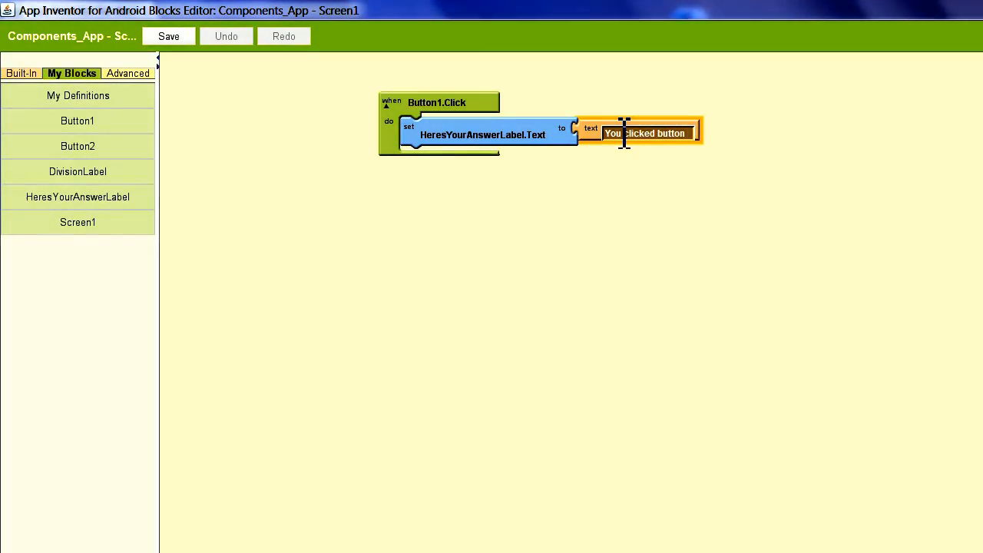
type("1")
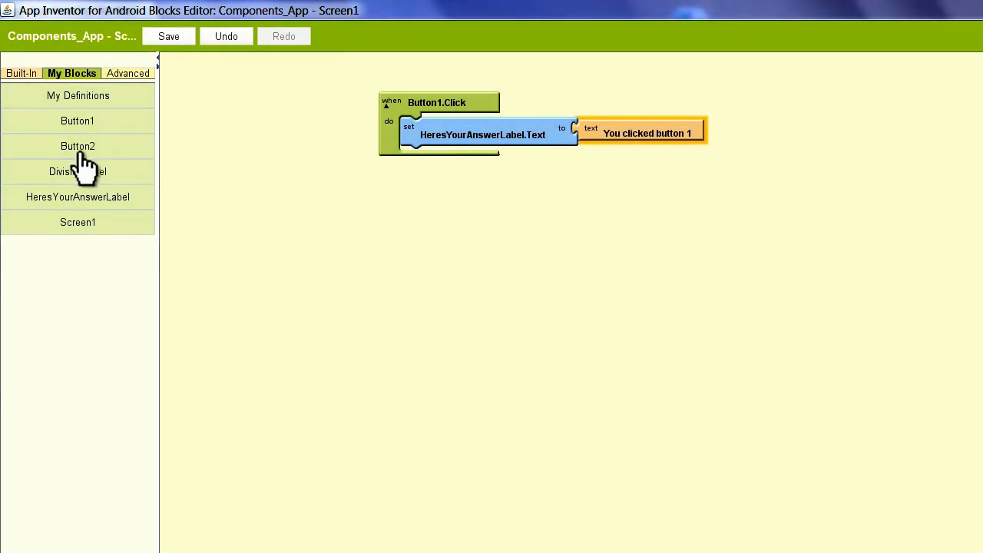
Step: Add a Button2.Click handler setting HeresYourAnswerLabel.Text to 'Why did you click button 2?'
left_click(77, 146)
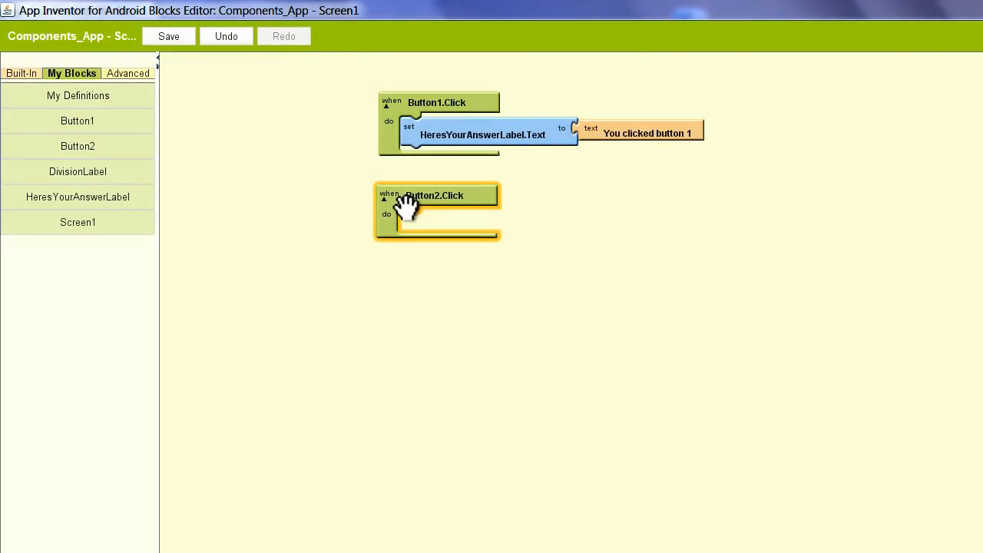
left_click(77, 197)
type("W")
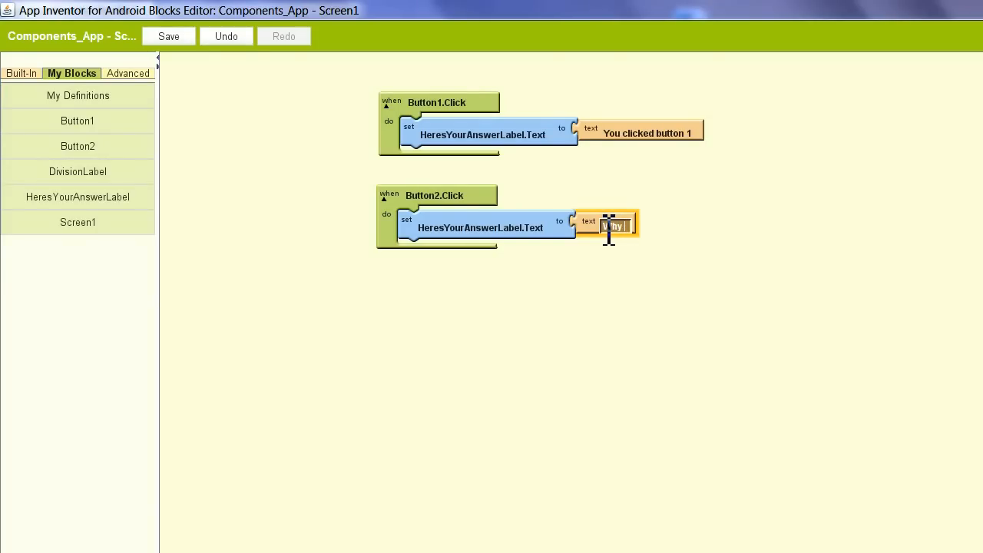
type("hy did you click")
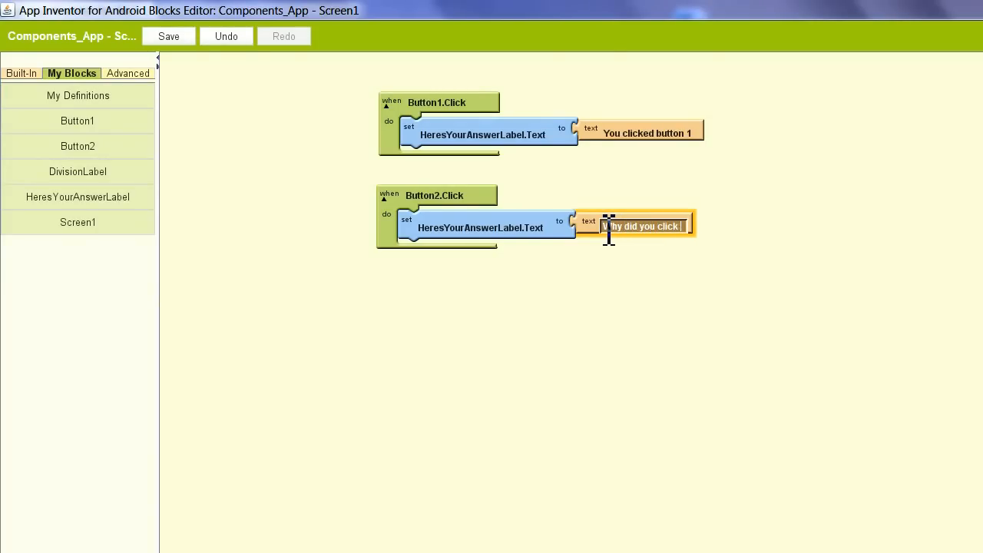
type("button 2?")
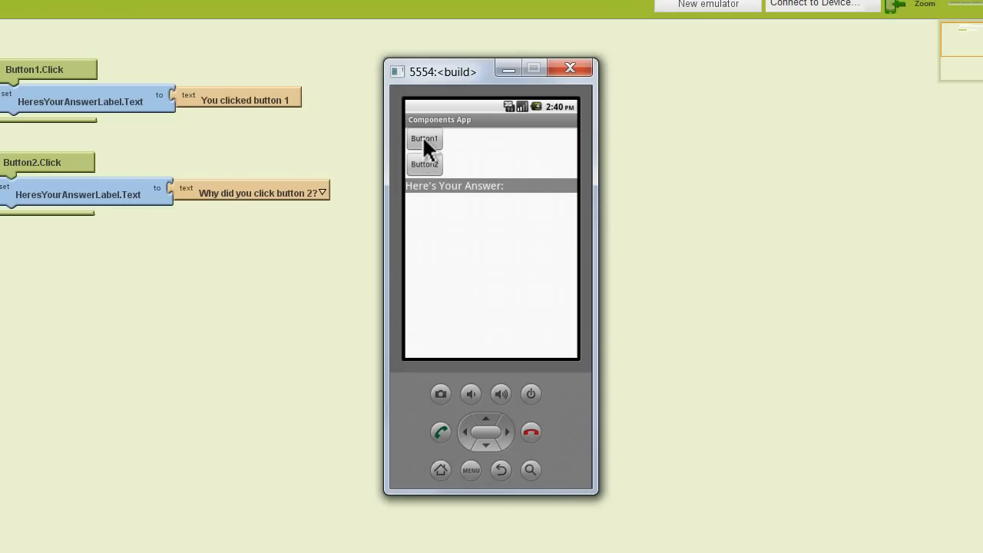
Step: Tap Button1 then Button2 to confirm the label shows each button's message
left_click(424, 138)
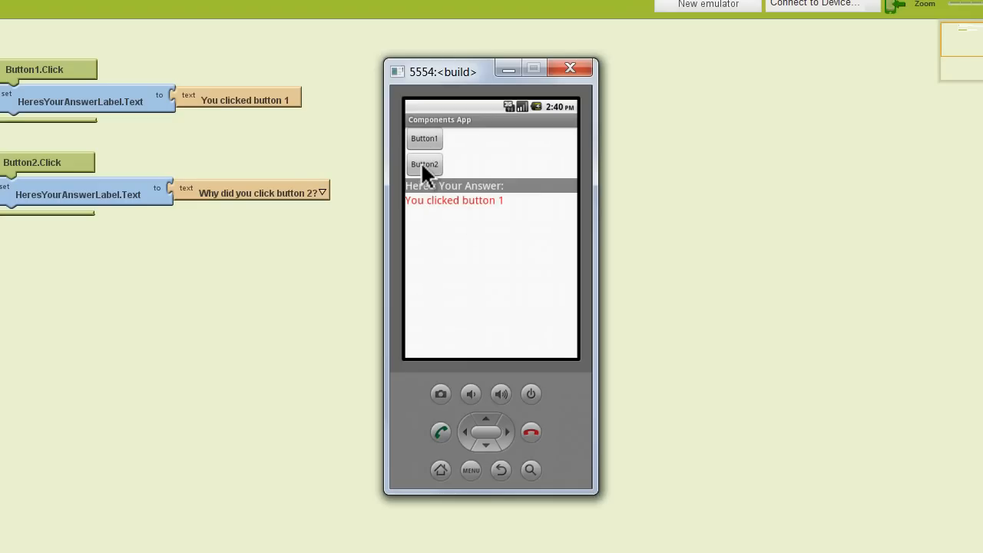
left_click(424, 165)
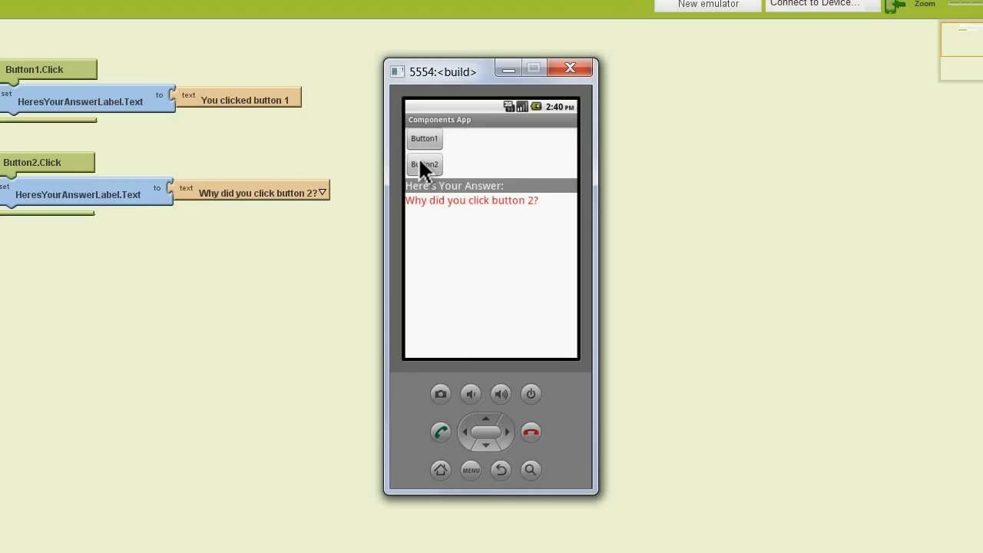